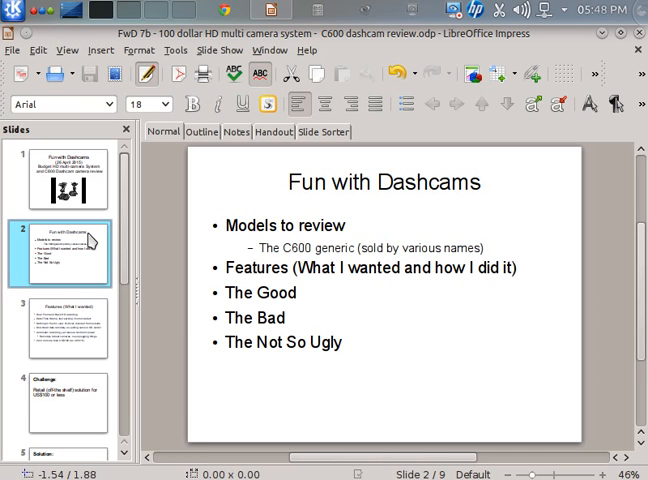
Step: Show slide 3, 'Features (What I wanted)', from the Slides pane
click(68, 336)
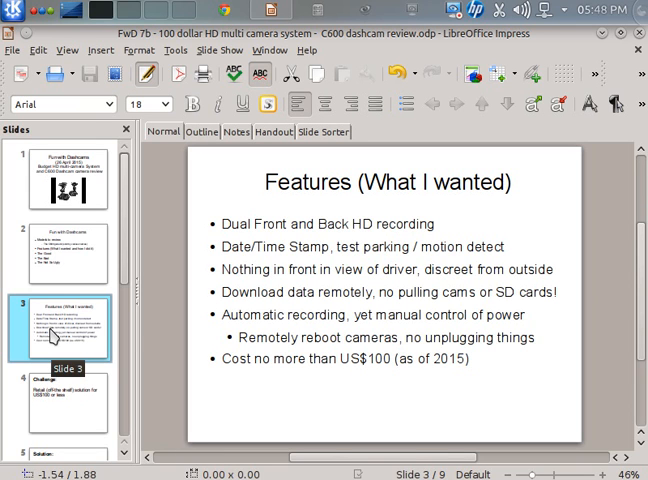
mouse_move(44, 330)
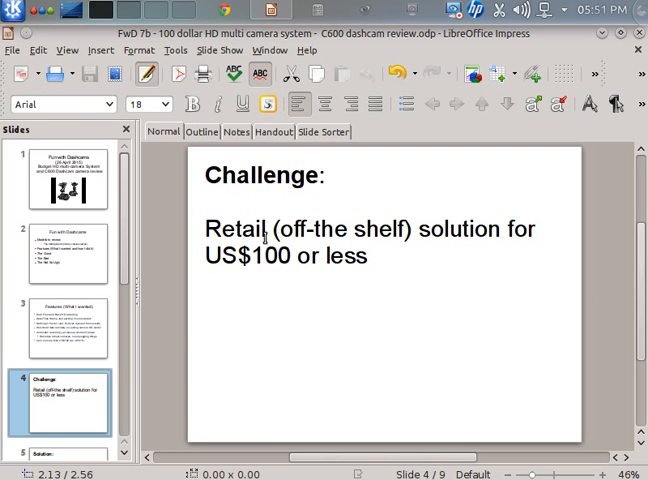
mouse_move(318, 280)
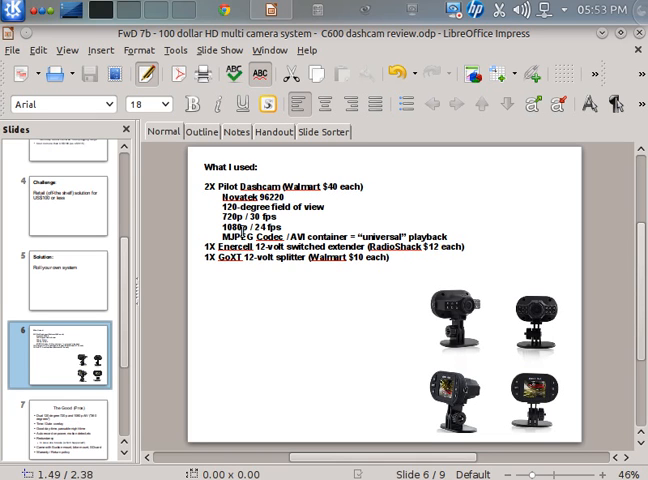
mouse_move(508, 196)
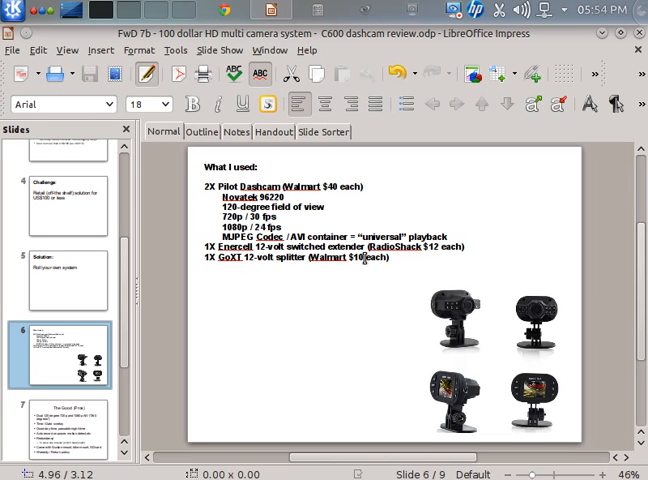
mouse_move(448, 256)
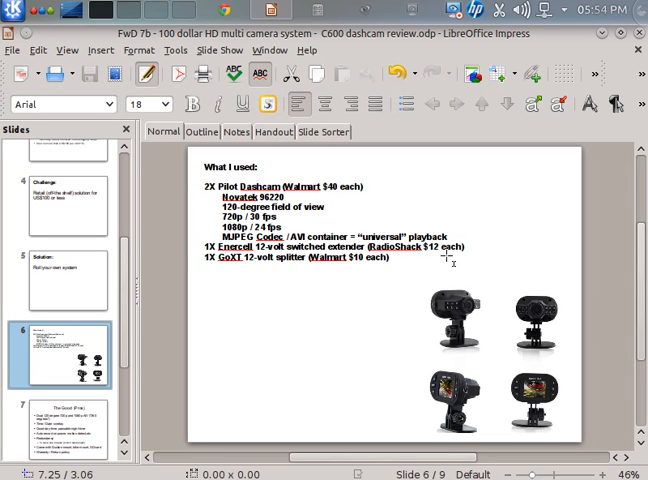
mouse_move(380, 300)
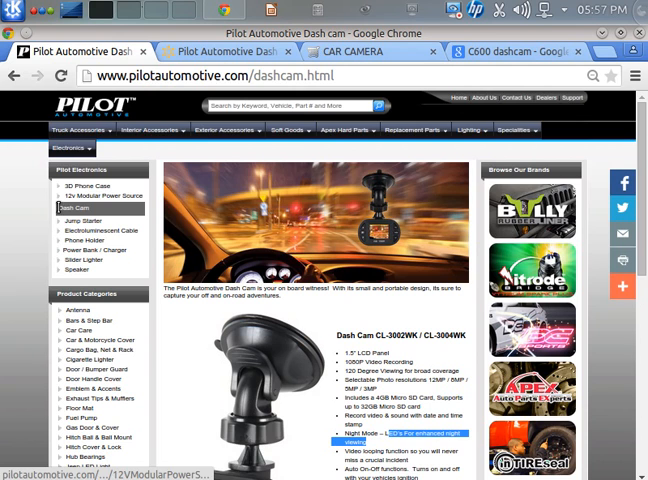
Step: Scroll down the Pilot dash cam product page to read its feature list
scroll(down, 3)
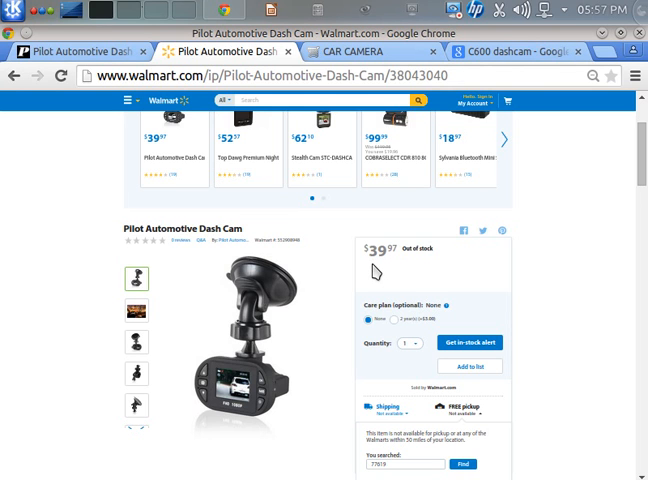
mouse_move(390, 324)
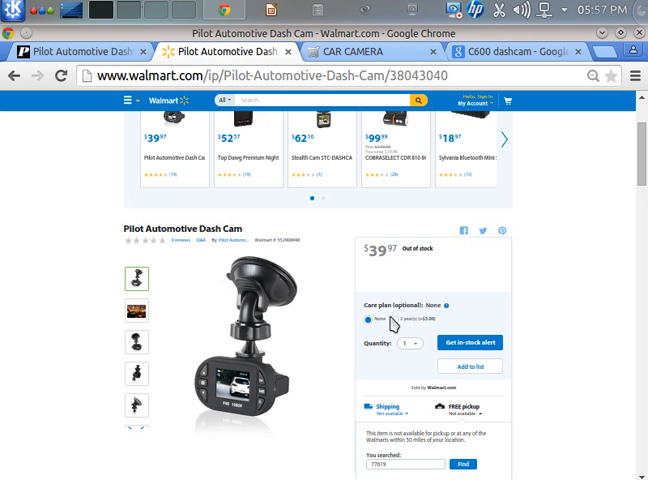
Step: Switch to the spy store's CAR CAMERA tab and scroll through its listing
click(370, 52)
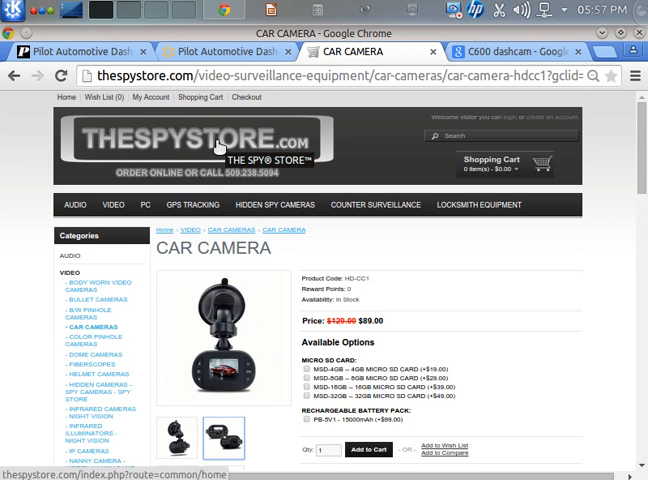
scroll(down, 3)
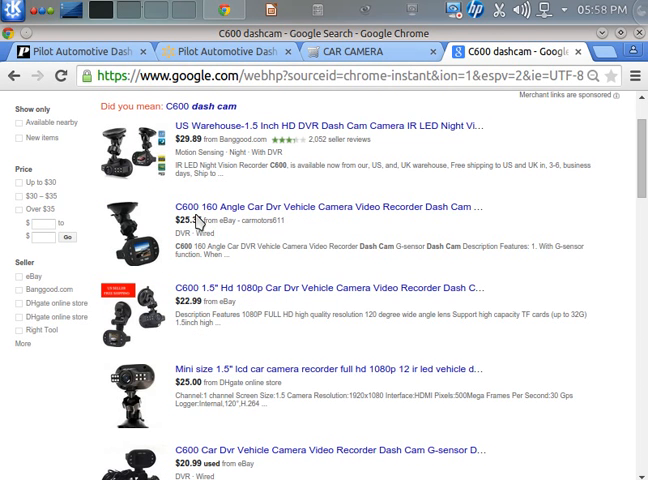
Step: Scroll through the Google Shopping results for 'C600 dash cam' to compare seller prices
scroll(down, 3)
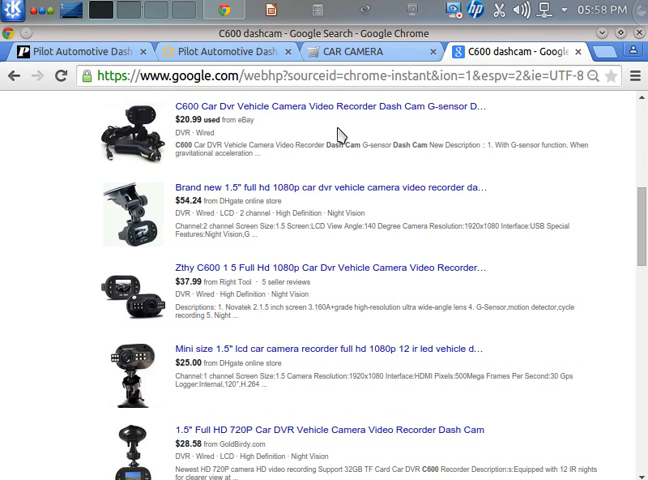
scroll(down, 3)
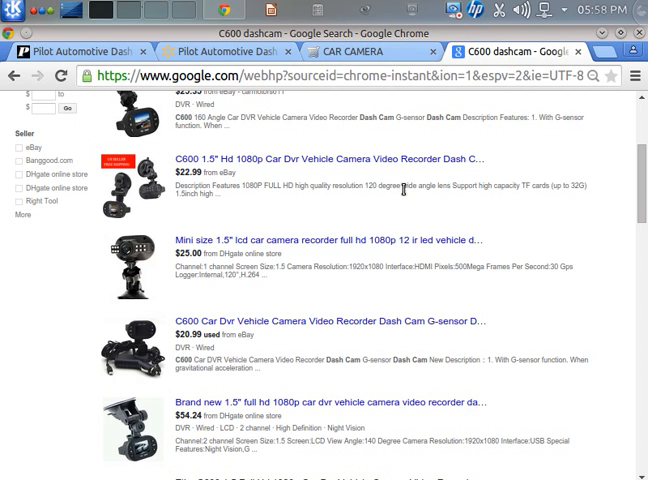
scroll(down, 3)
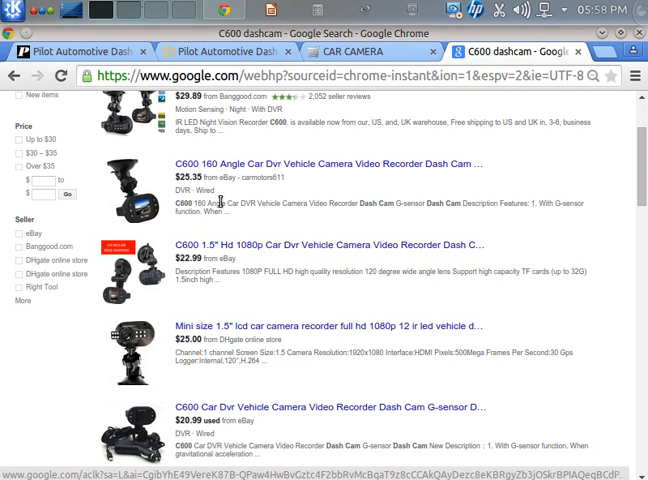
scroll(down, 3)
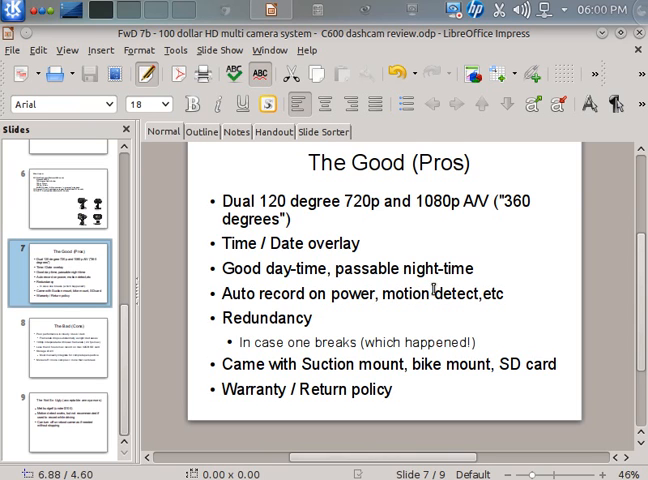
Step: Scroll down to review the dashcam advantages on 'The Good (Pros)' slide
scroll(down, 3)
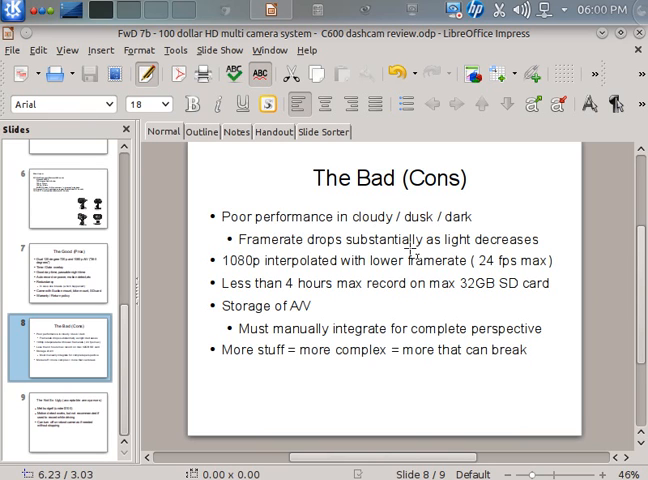
mouse_move(278, 280)
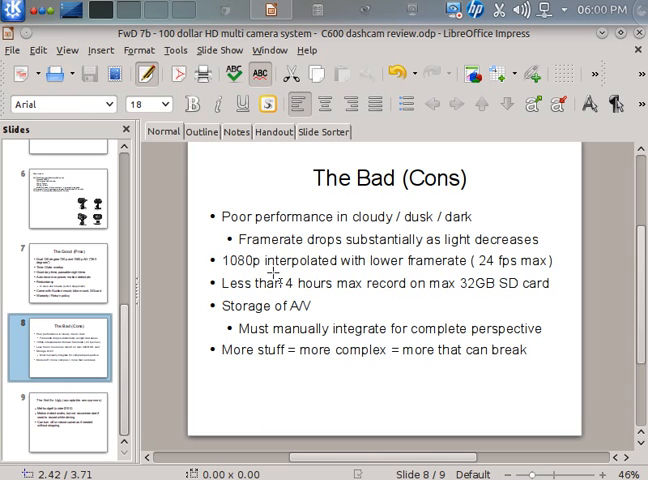
mouse_move(390, 258)
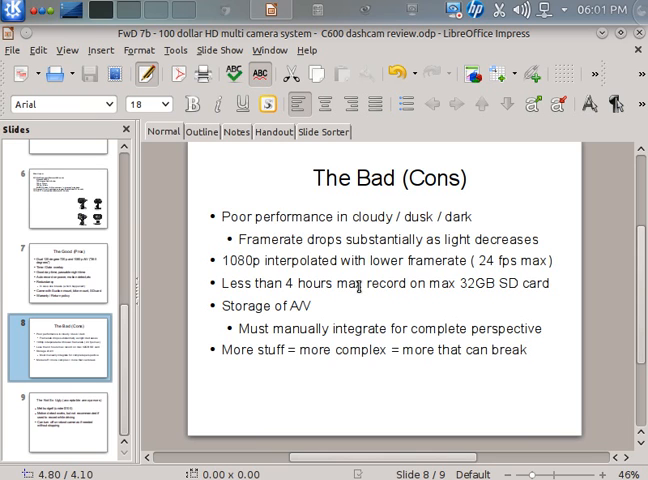
mouse_move(372, 292)
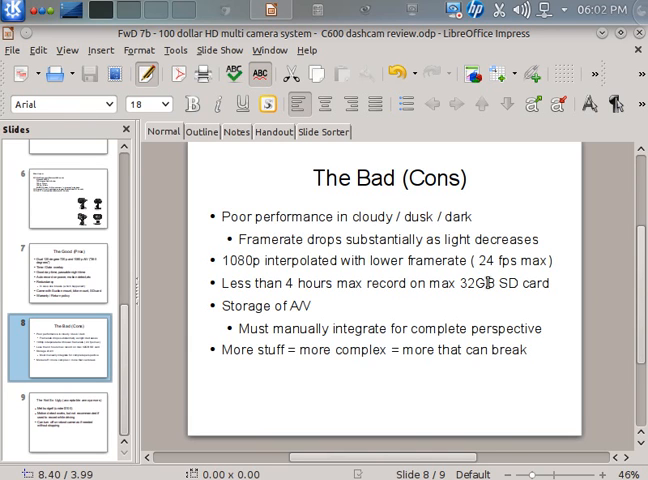
mouse_move(438, 292)
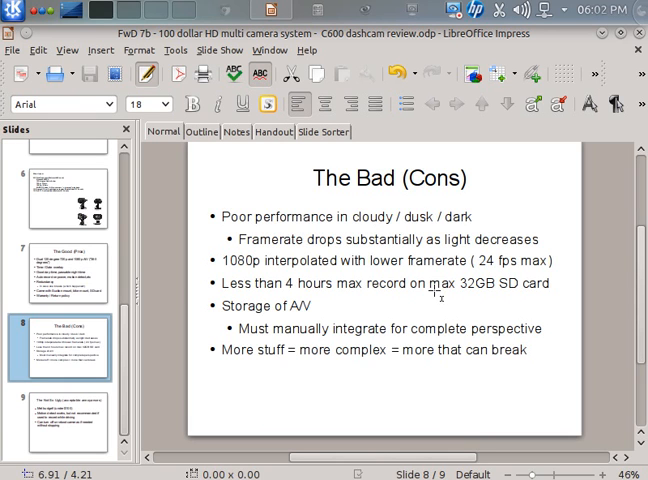
mouse_move(444, 290)
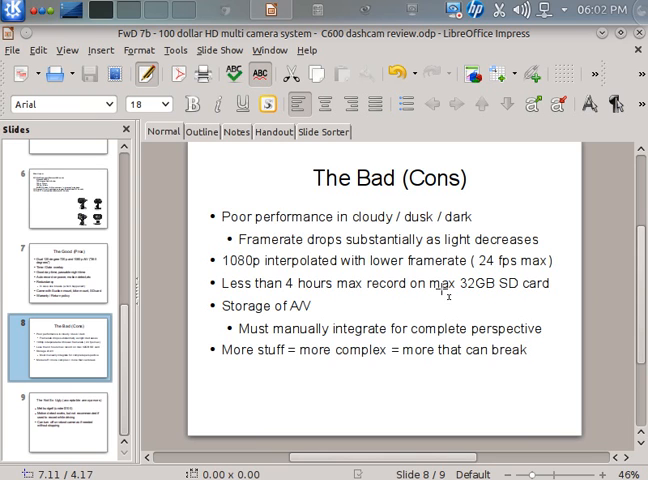
mouse_move(440, 348)
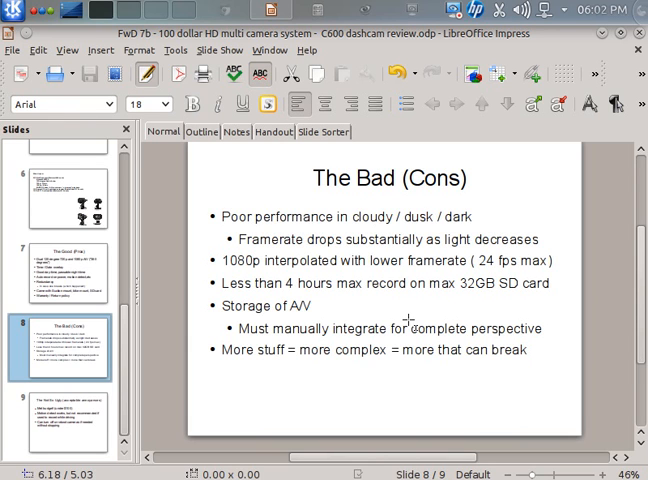
mouse_move(372, 324)
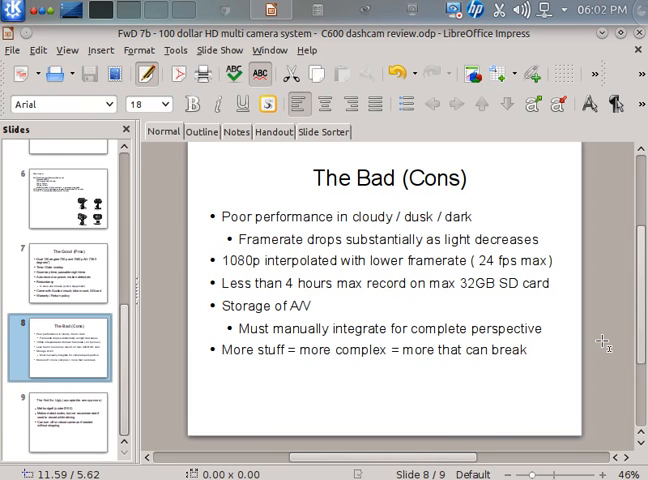
mouse_move(502, 372)
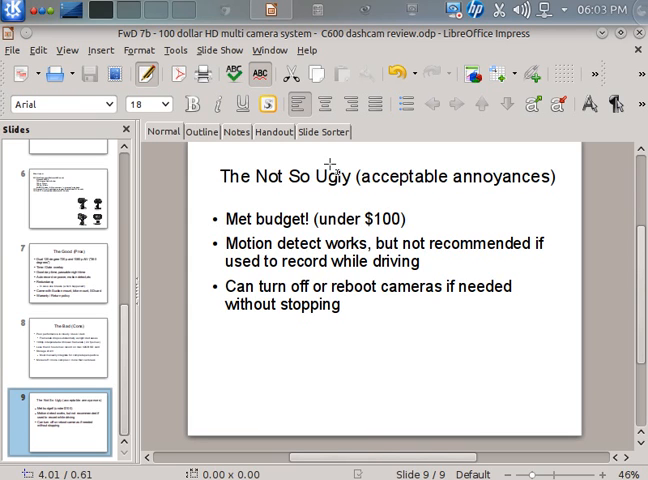
mouse_move(460, 242)
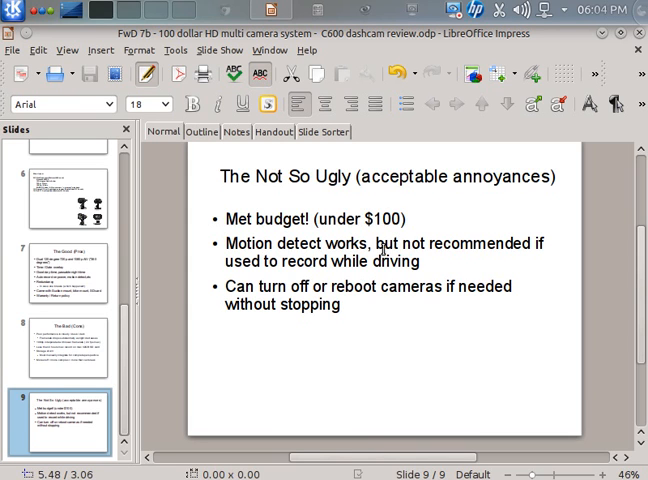
mouse_move(304, 318)
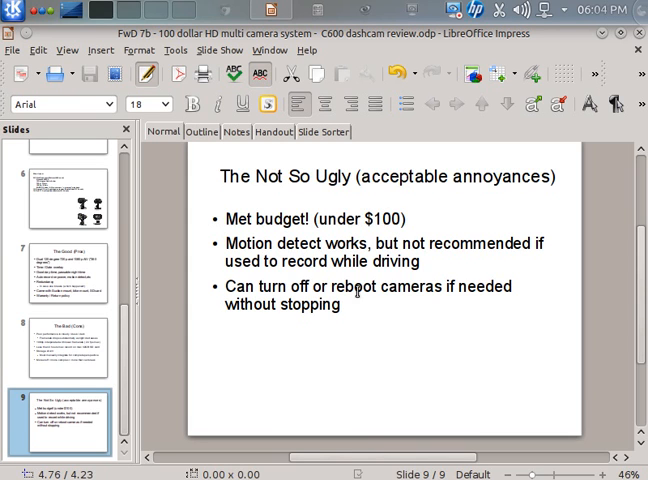
mouse_move(176, 328)
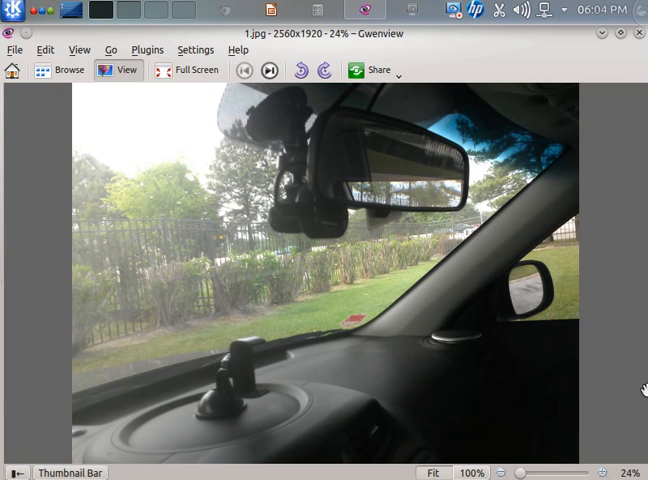
mouse_move(324, 216)
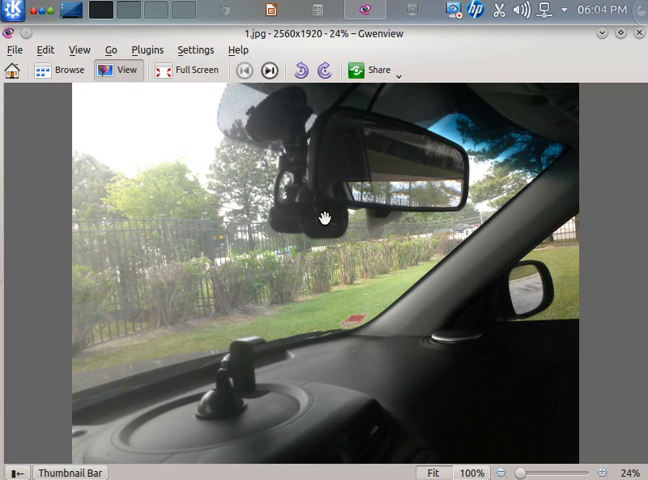
mouse_move(360, 196)
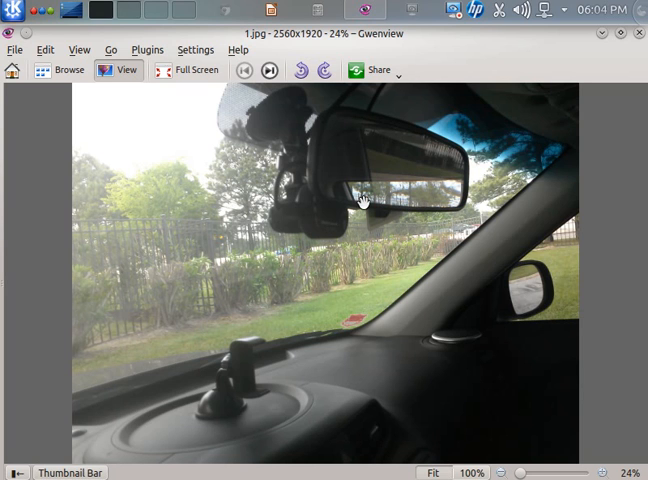
Step: Advance from 1.jpg to 2.jpg, the dashcam mounted behind the rear-view mirror
click(268, 70)
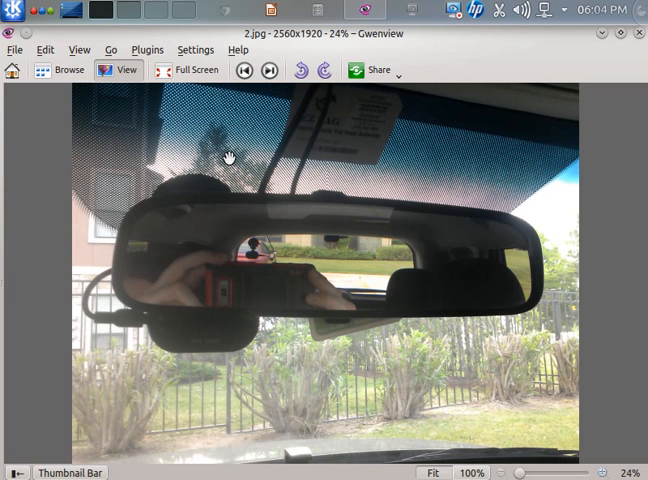
mouse_move(212, 140)
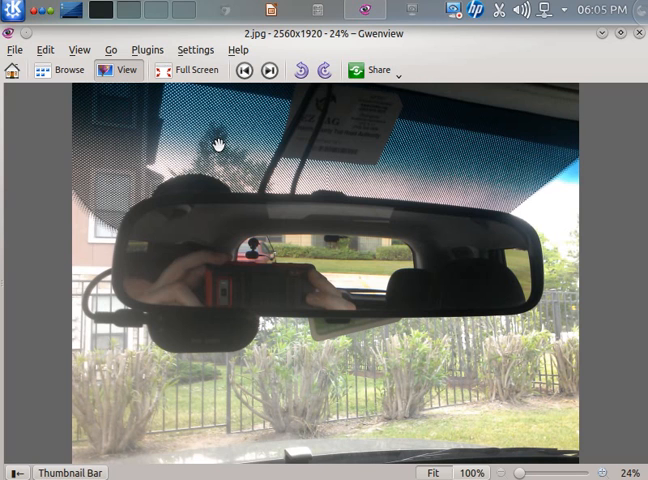
mouse_move(204, 330)
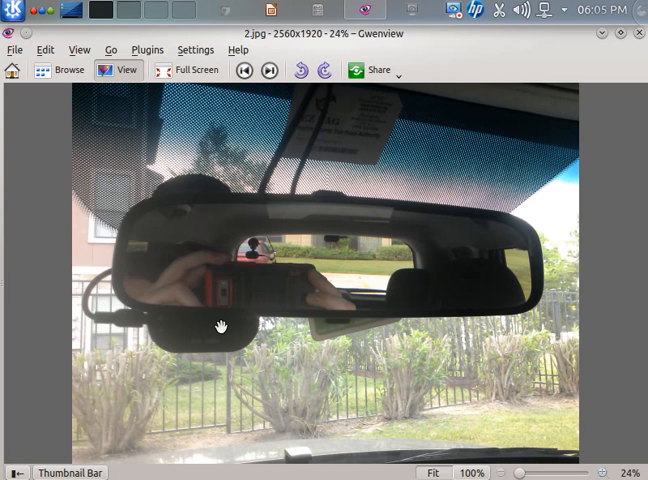
Step: Step through photos 3.jpg, 4.jpg and 5.jpg: rear-window camera, hatch camera, windshield view
click(268, 70)
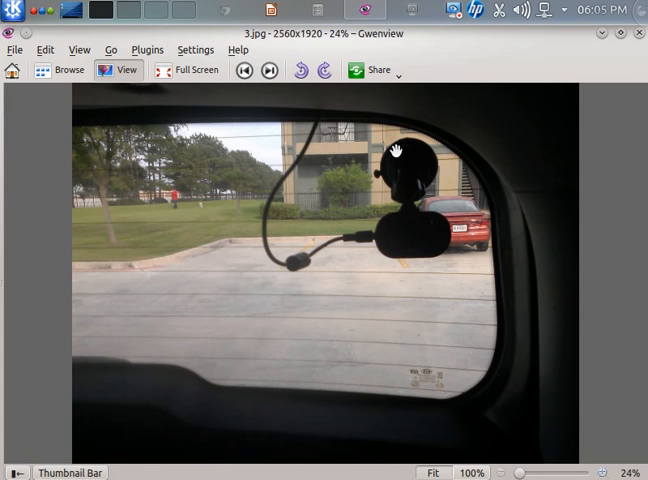
mouse_move(368, 288)
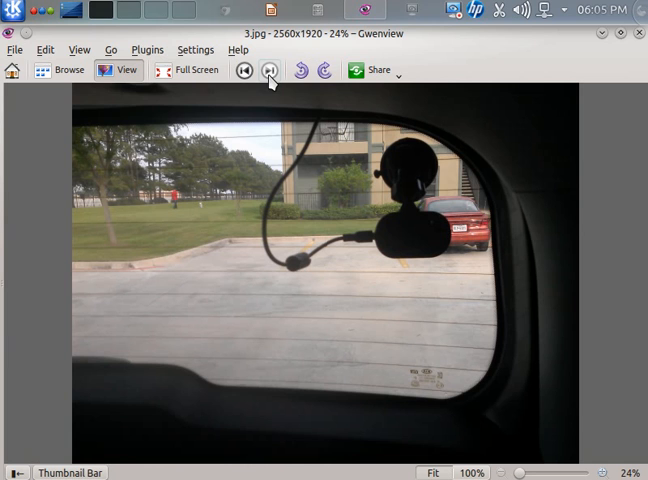
click(268, 72)
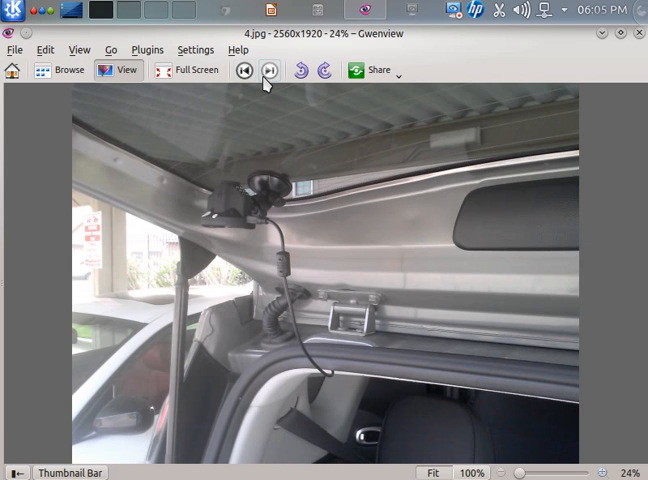
click(268, 70)
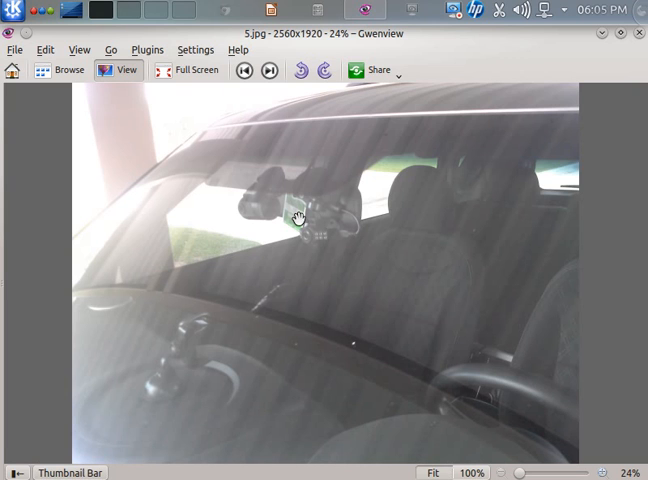
mouse_move(348, 228)
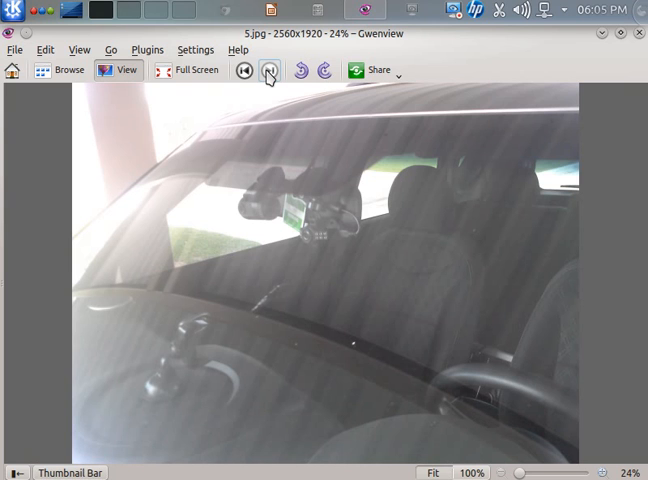
Step: View the dashboard power-outlet photo, then return to slide 6, 'What I used', in Impress
click(268, 70)
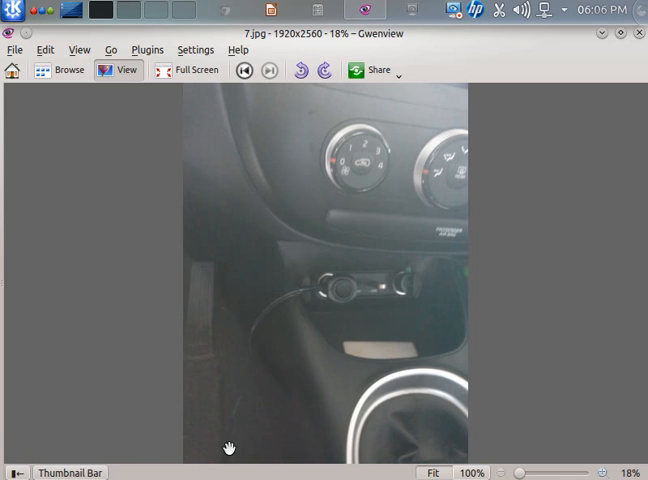
mouse_move(468, 268)
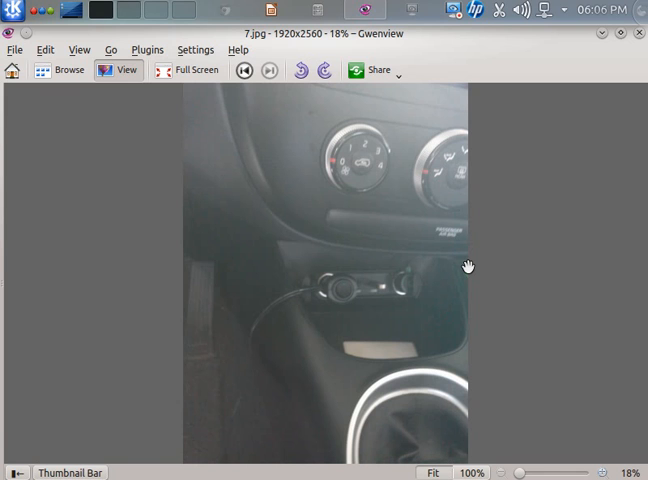
mouse_move(616, 124)
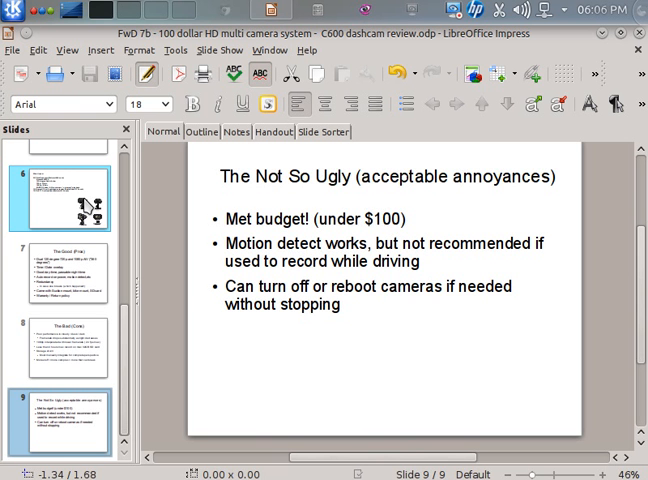
click(72, 200)
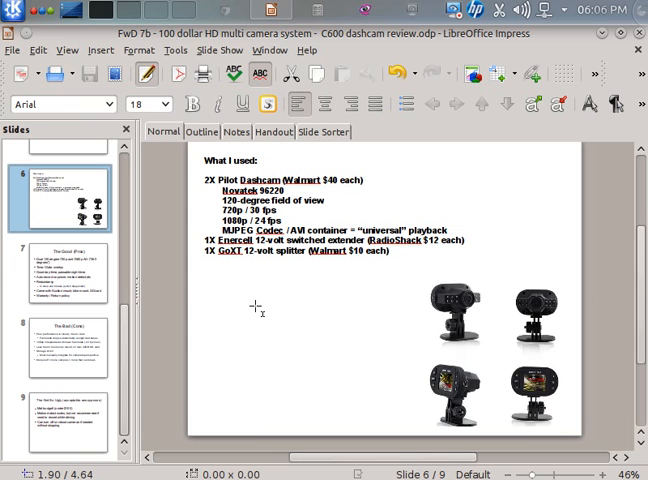